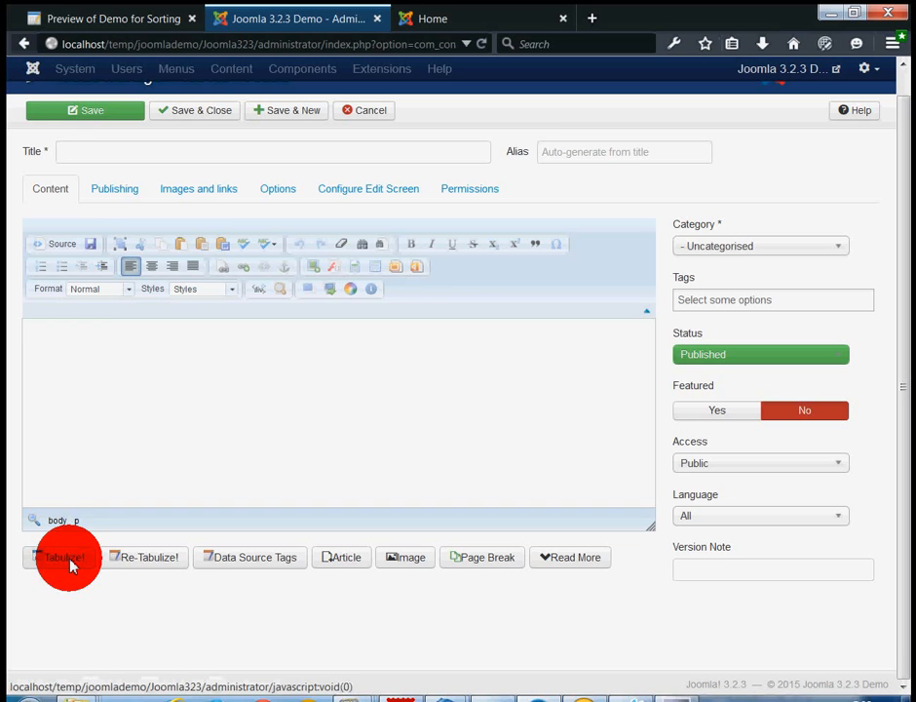
Open the Tabulizer table builder from below the new article's editor.
click(63, 556)
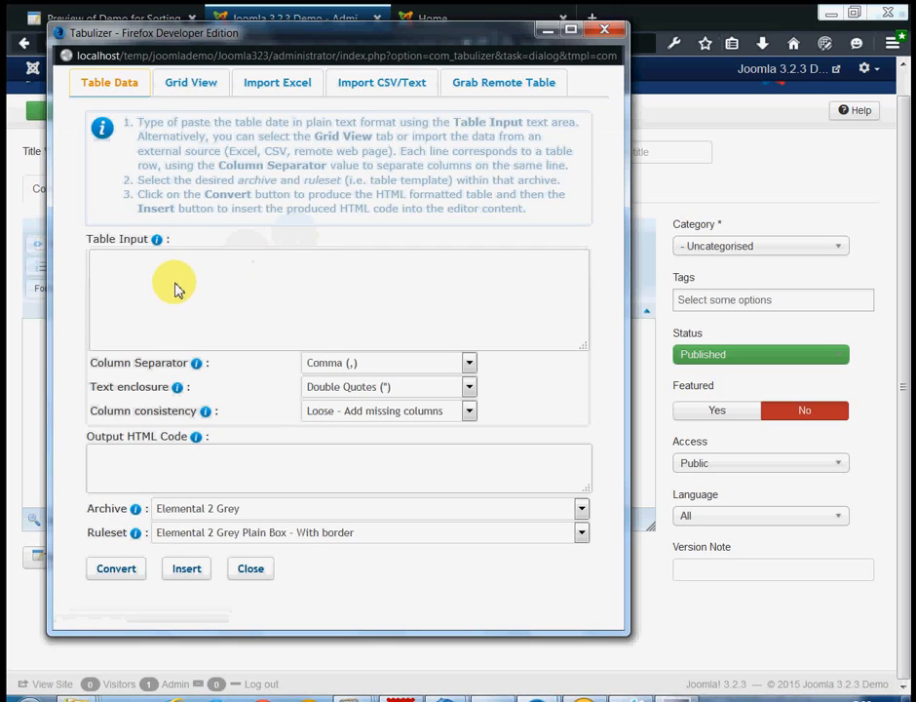
Enter the Name, Age, Location header and five people's rows as comma-separated table data.
text(Name,Age,Location)
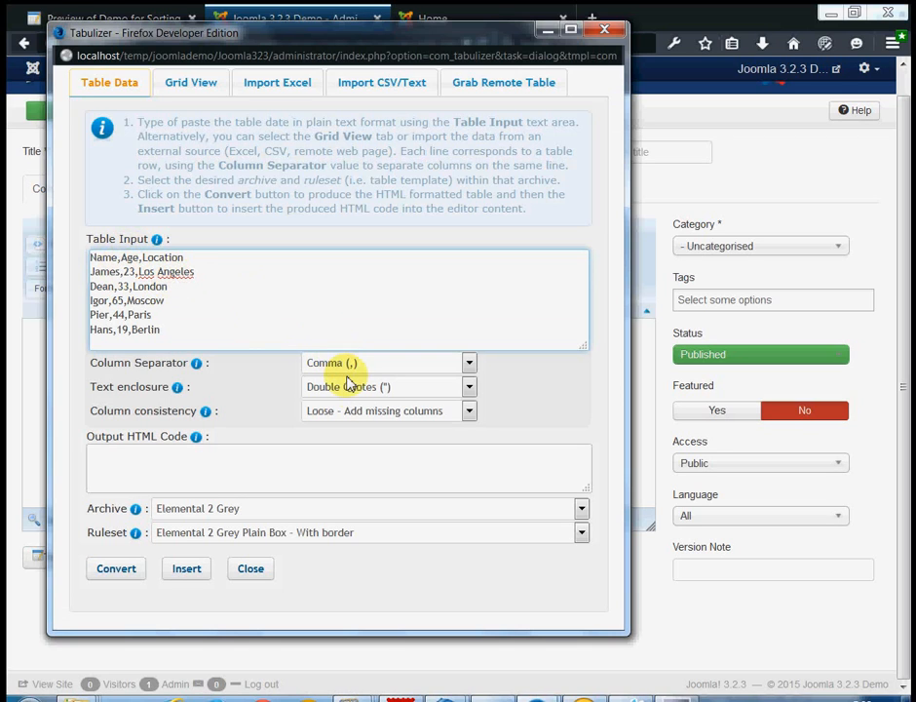
mouse_move(349, 387)
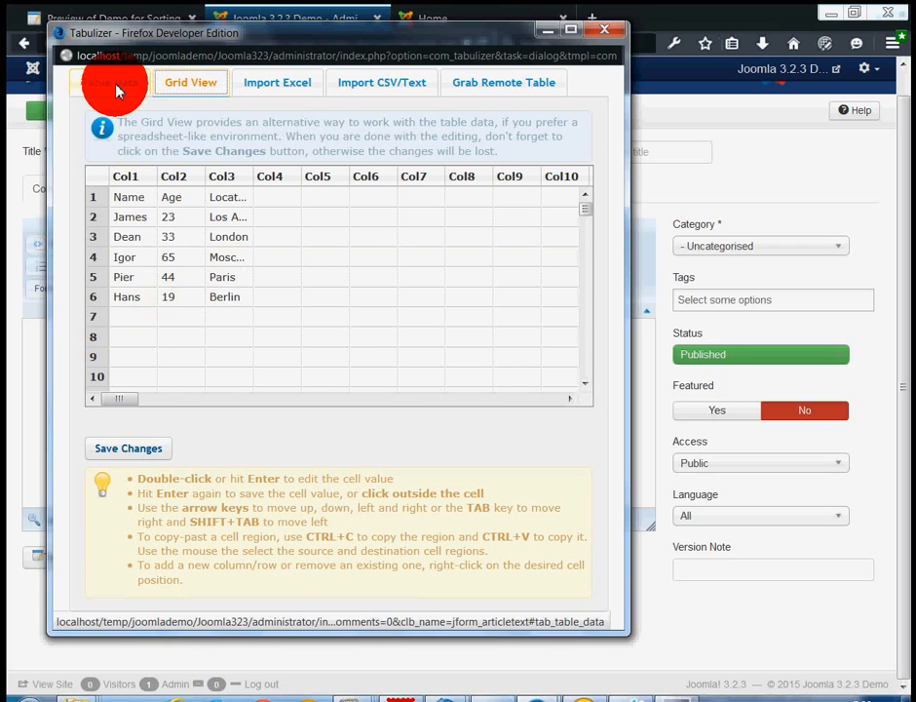
click(109, 82)
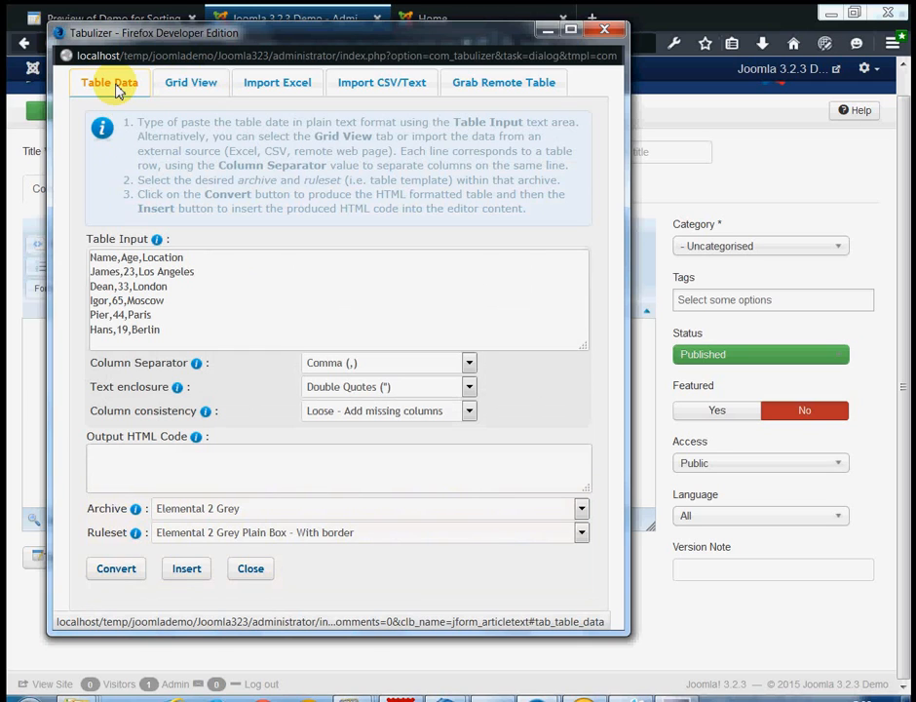
mouse_move(276, 194)
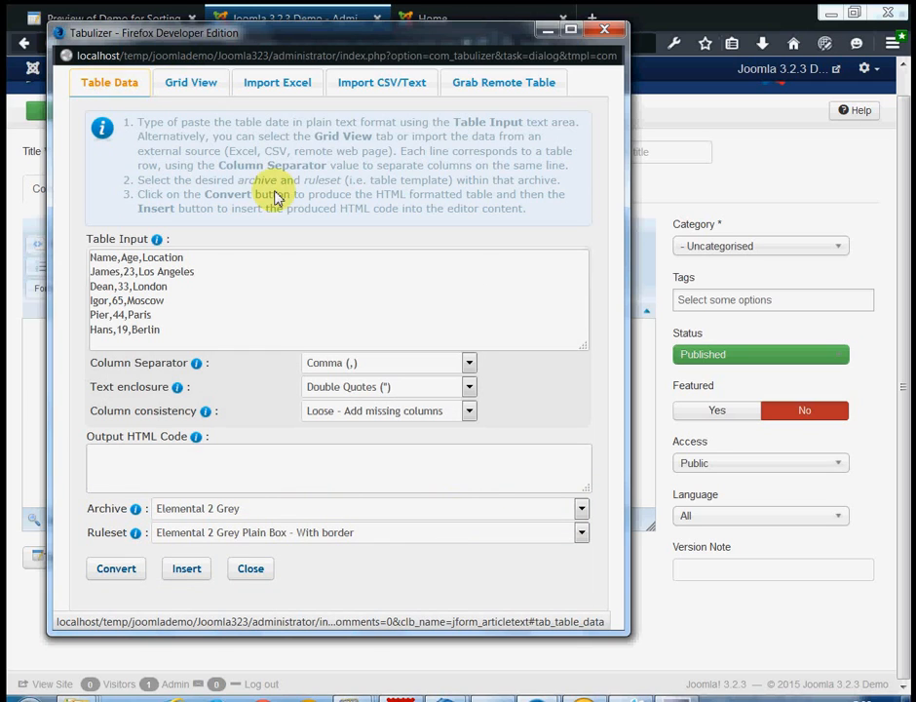
click(581, 508)
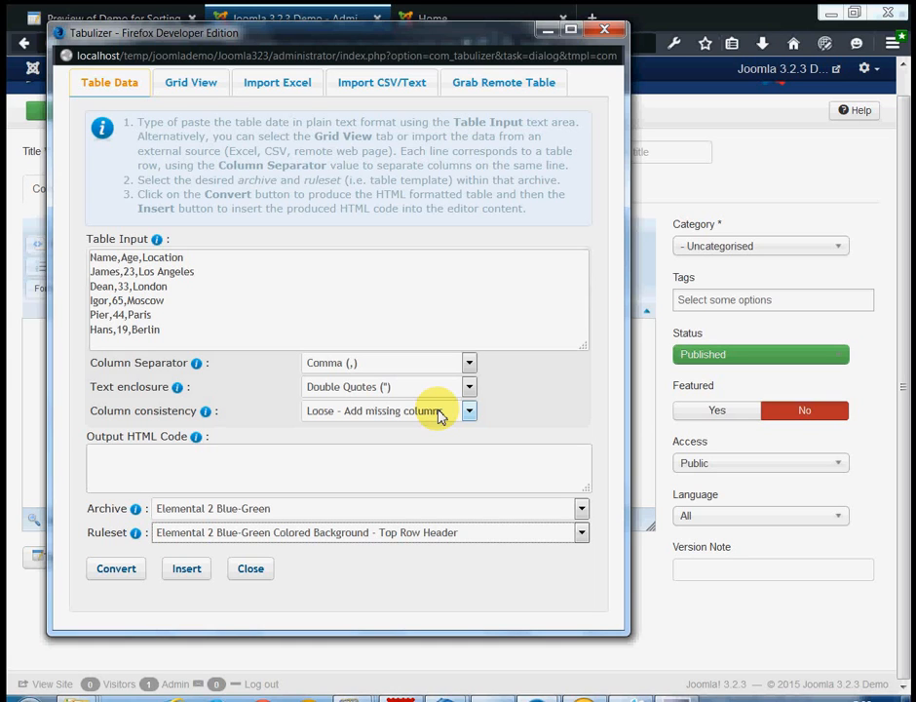
mouse_move(152, 546)
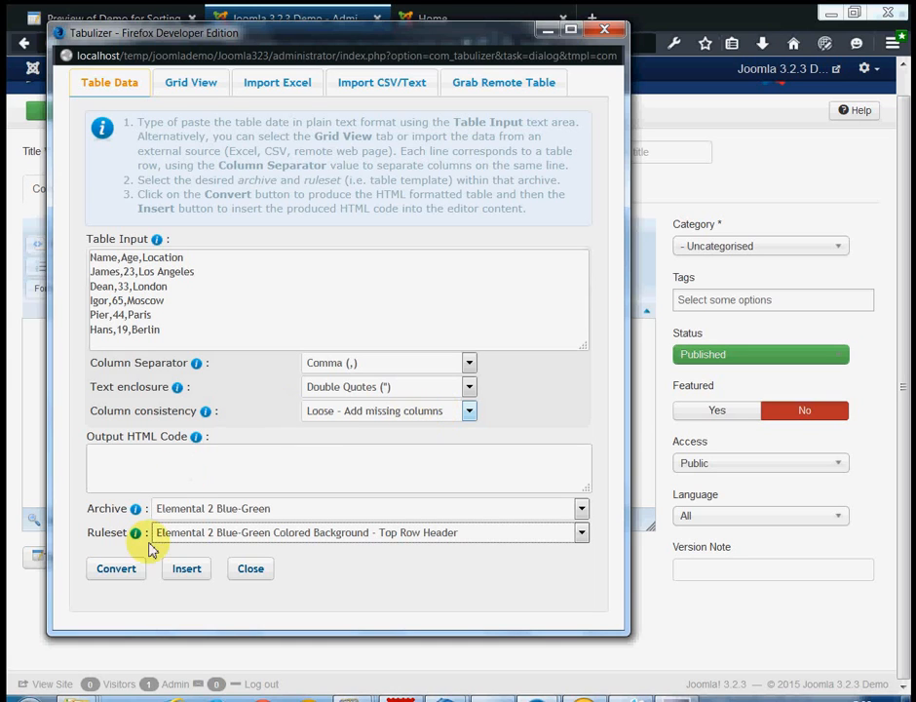
Convert the table using the Elemental 2 Blue-Green archive and Colored Background - Top Row Header ruleset.
click(116, 569)
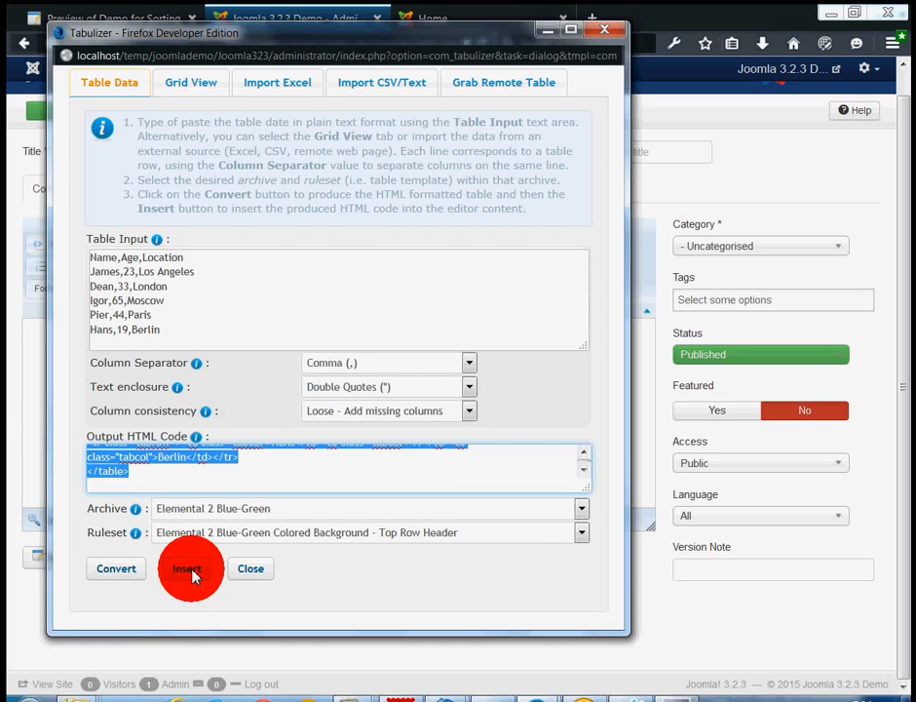
Insert the generated table, title the article 'Demo for Tabulizer', and save it.
click(187, 568)
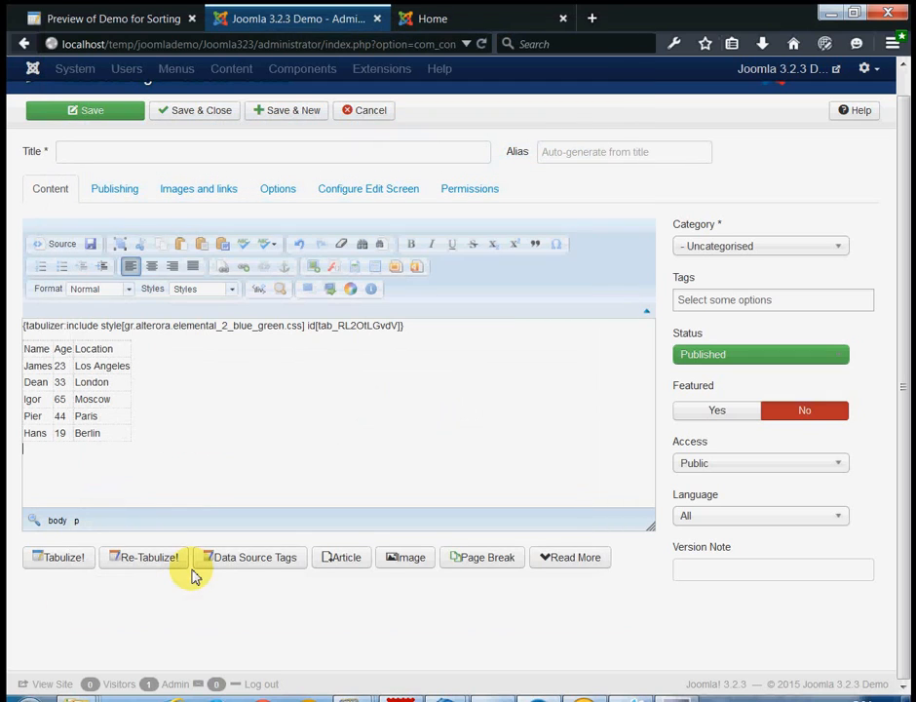
click(273, 151)
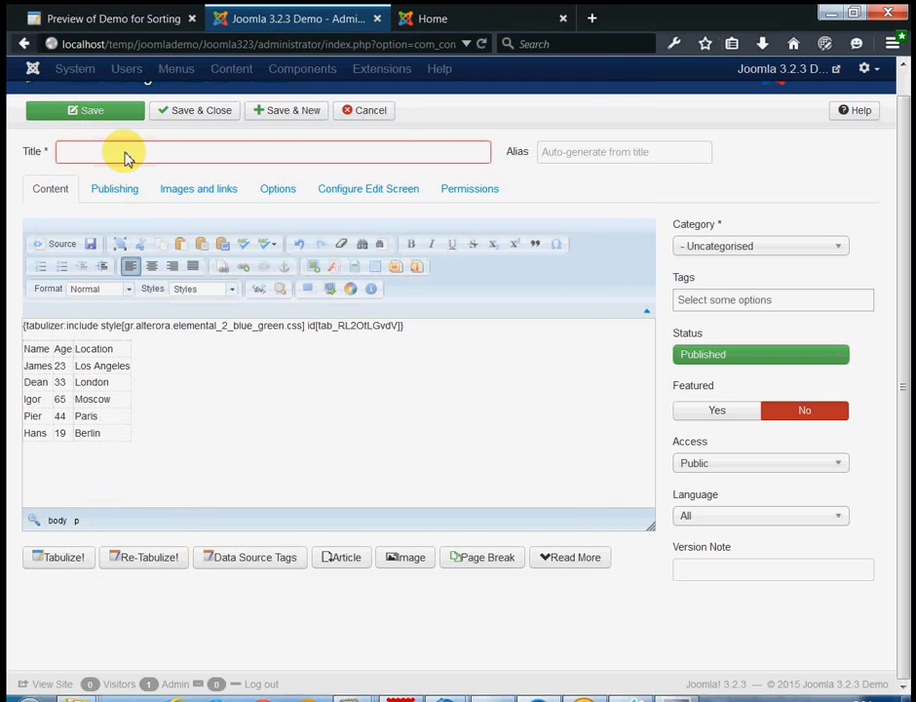
text(Demo for Tabulizer)
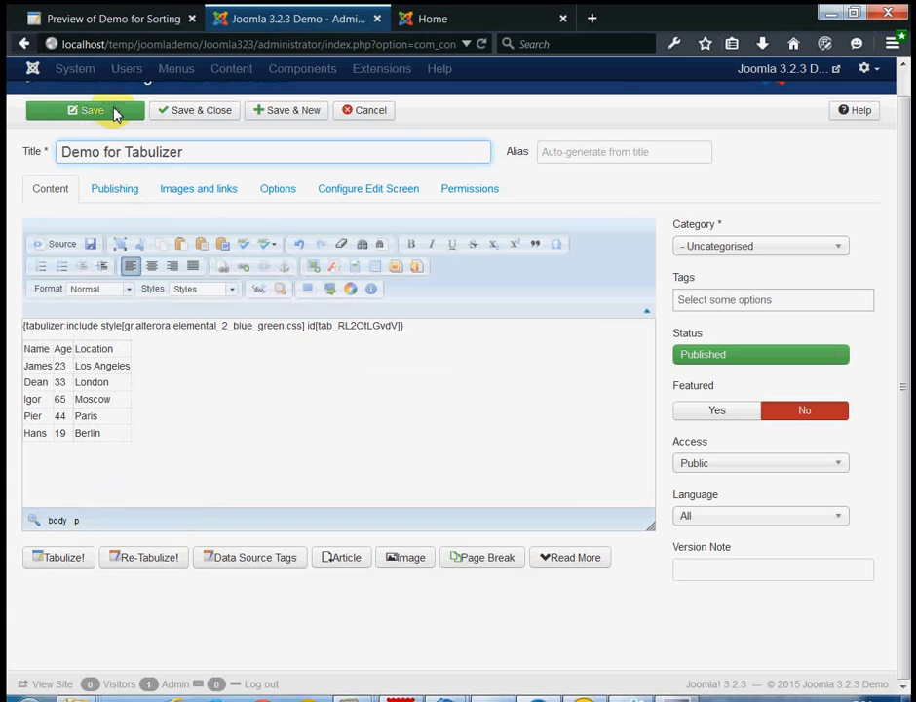
click(89, 109)
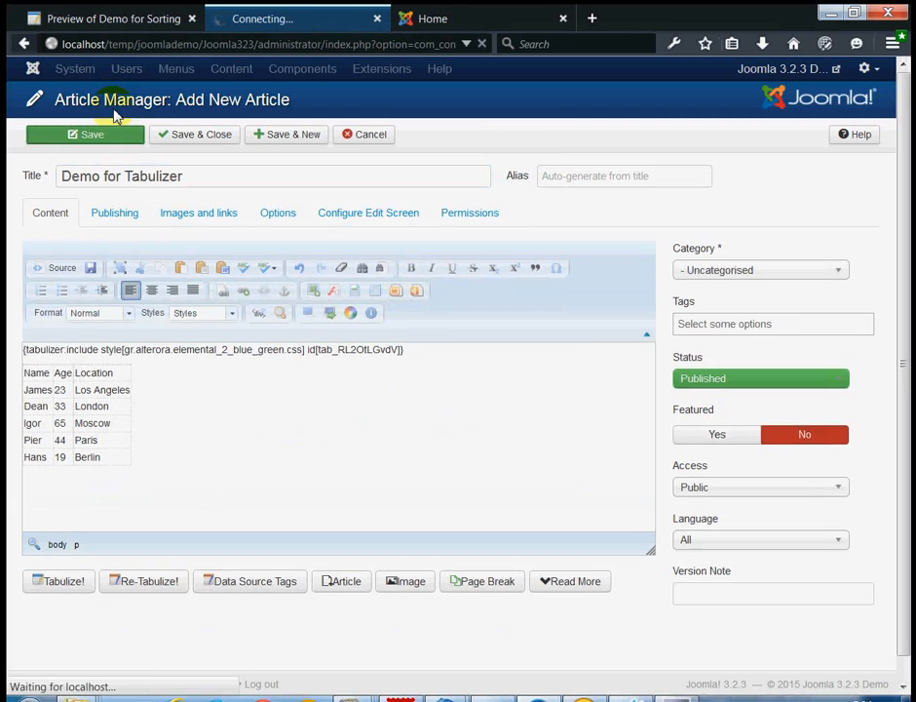